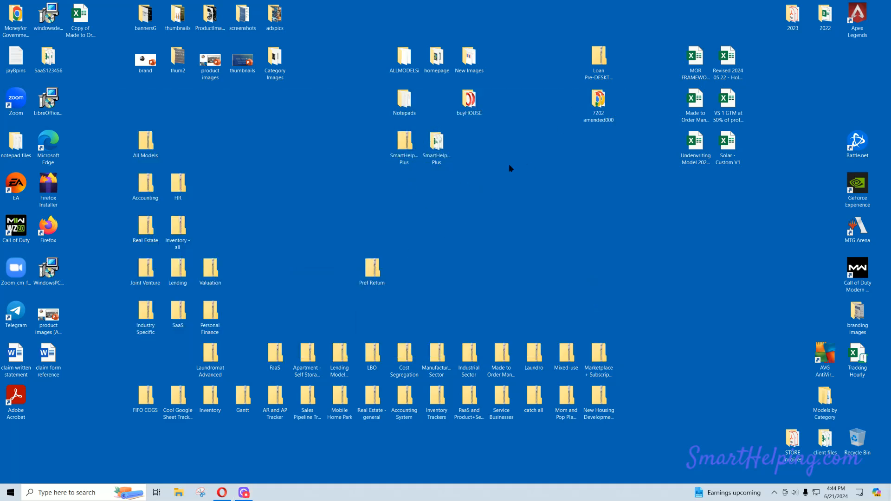
Launch the 'Condos build to sell with cost per sq ft override' workbook from the SmartHelping Plus folder.
click(436, 142)
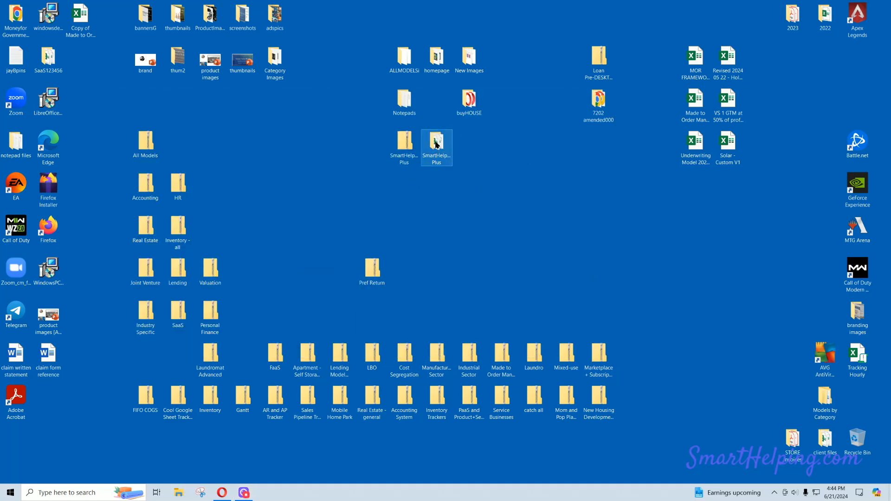
double_click(436, 143)
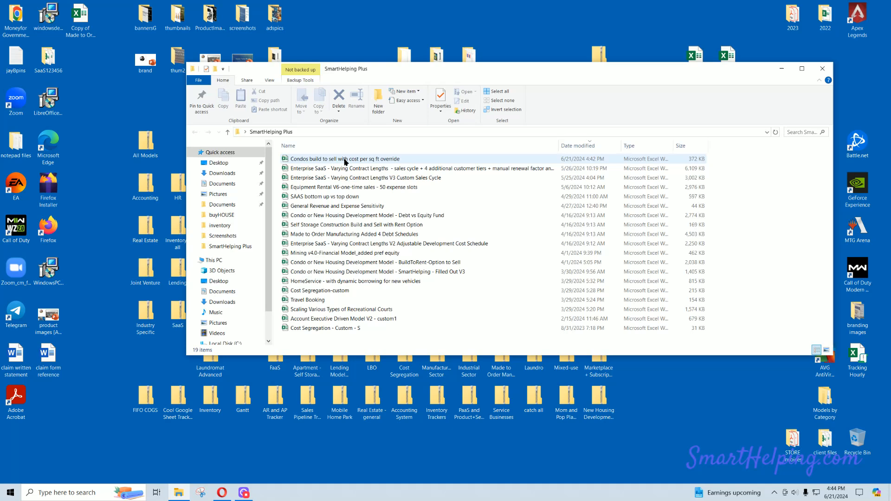
double_click(343, 159)
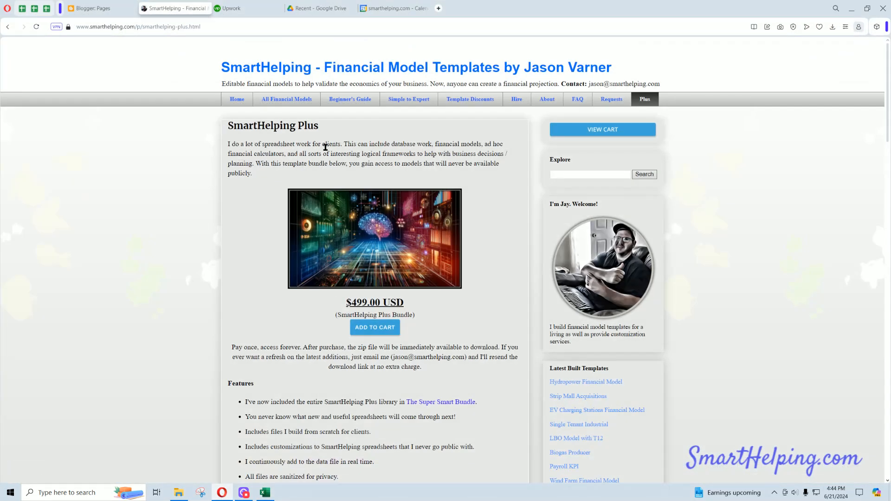
scroll(down, 3)
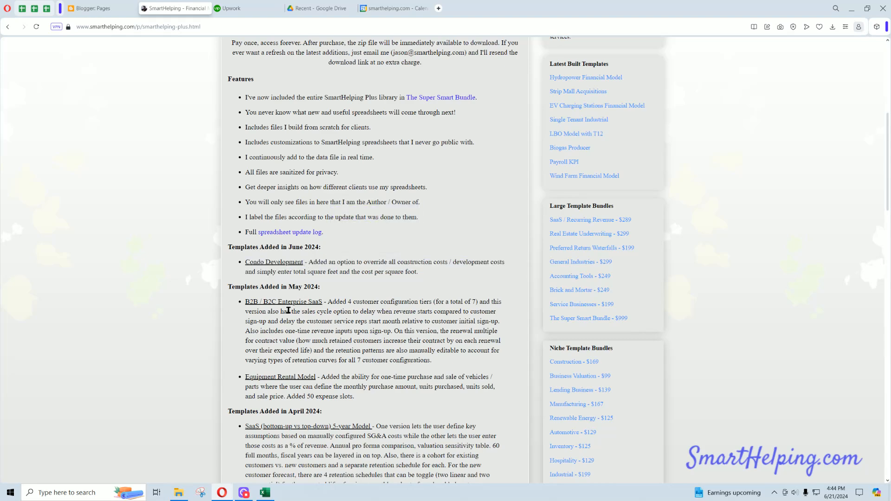
scroll(down, 3)
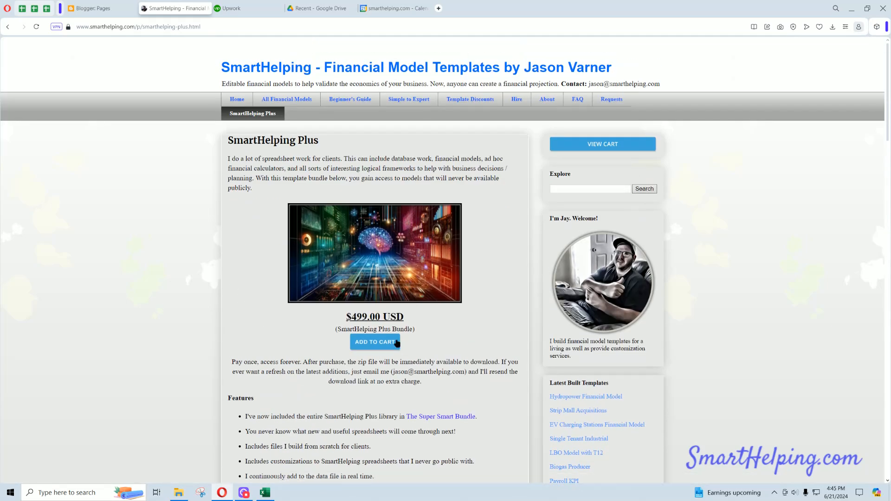
mouse_move(307, 129)
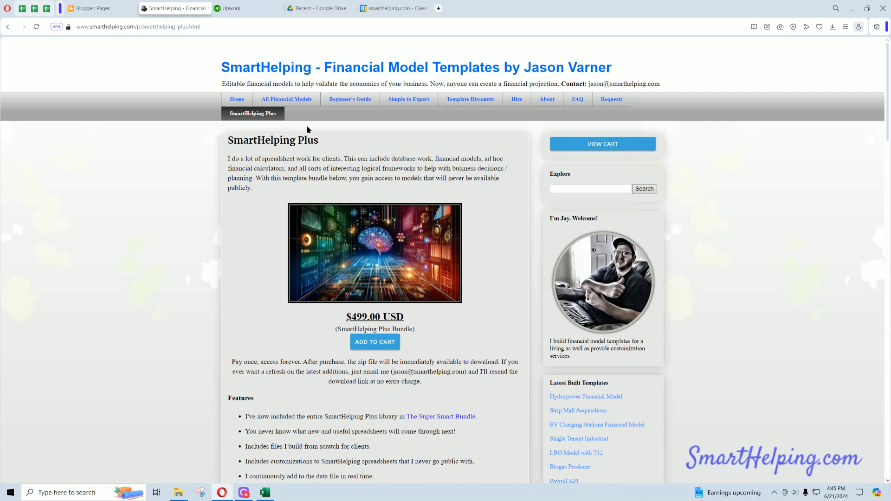
Set the Global Control cost-per-sq-ft approach to No, dropping total development costs to $2,980,500.
click(264, 492)
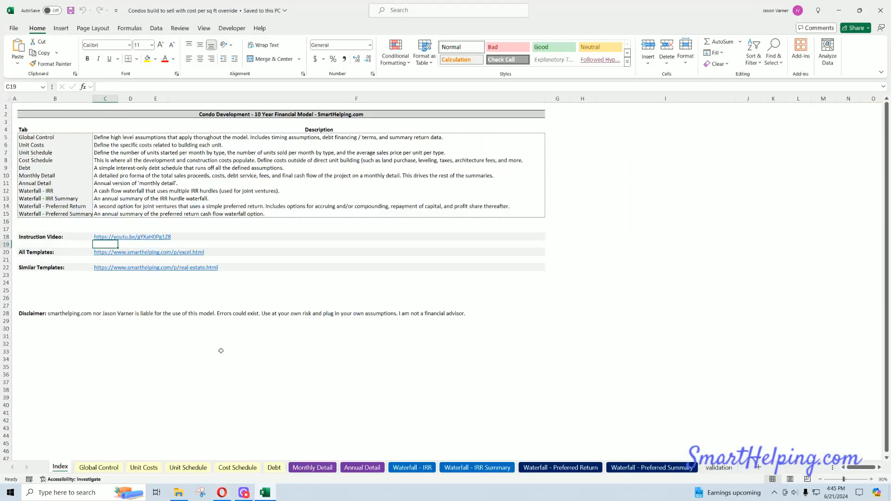
click(99, 467)
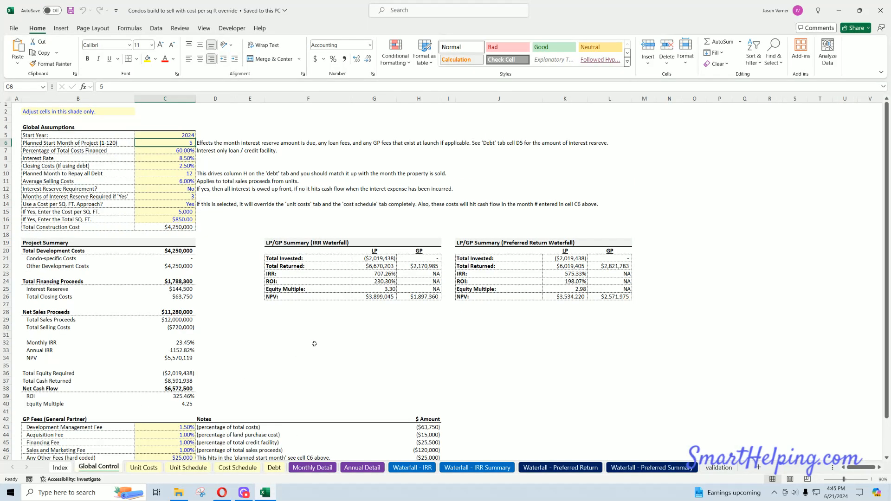
mouse_move(307, 347)
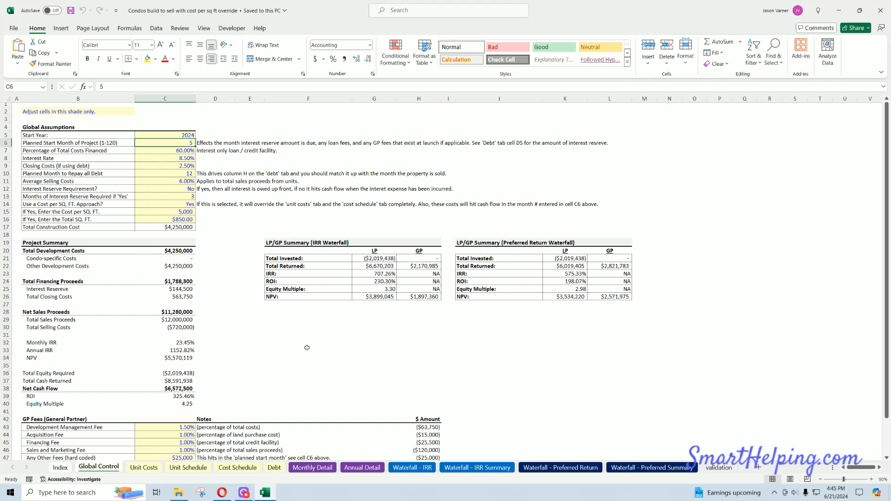
mouse_move(304, 350)
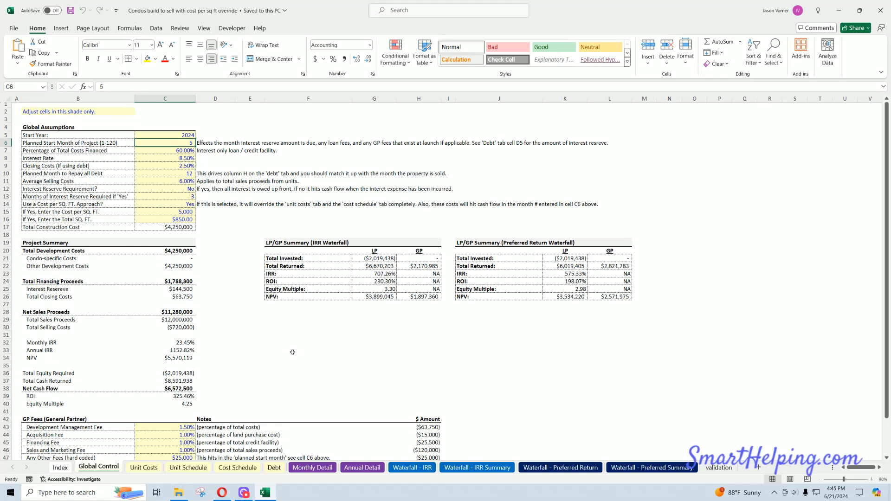
mouse_move(290, 353)
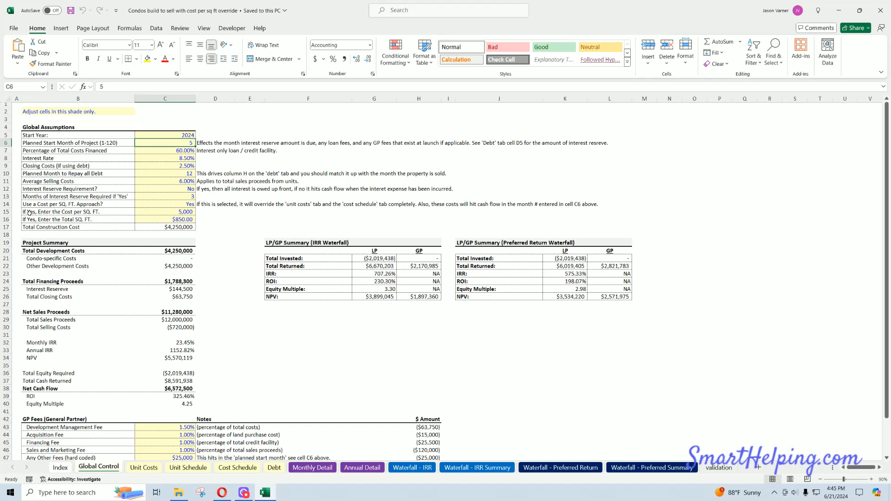
click(176, 212)
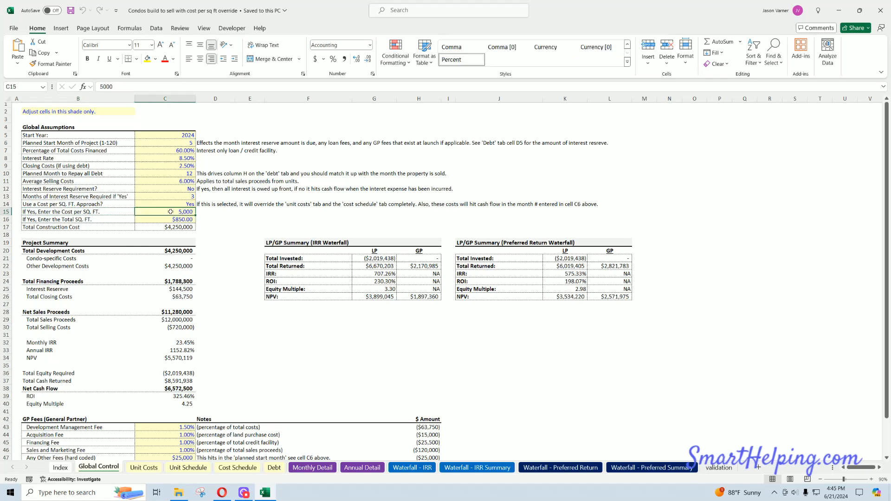
click(78, 203)
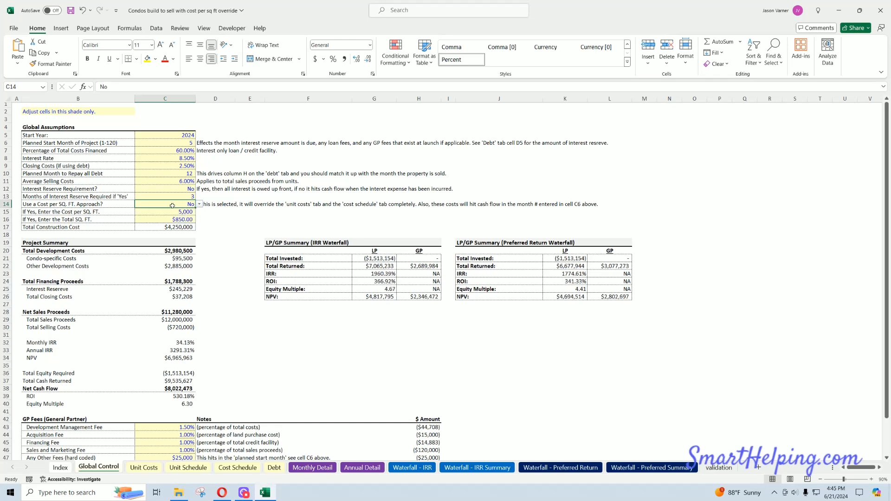
Review Unit Costs, Cost Schedule and Monthly Detail, checking May–July other development costs.
click(143, 467)
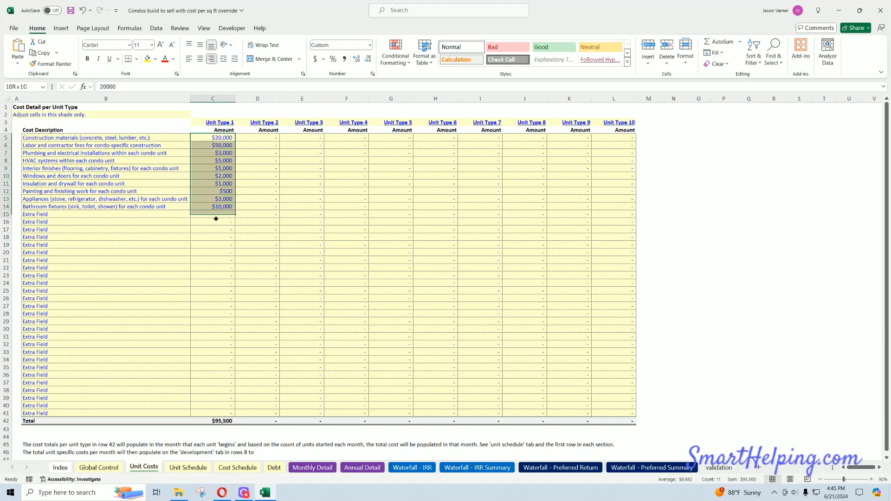
click(236, 468)
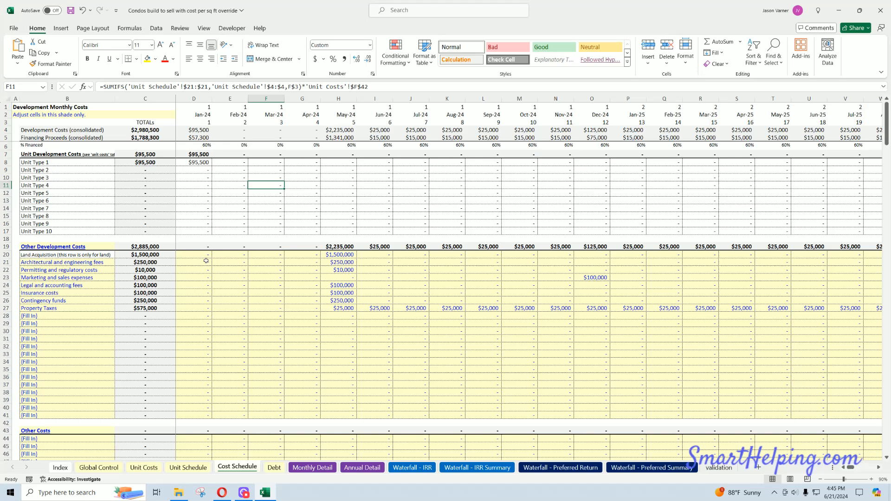
click(312, 467)
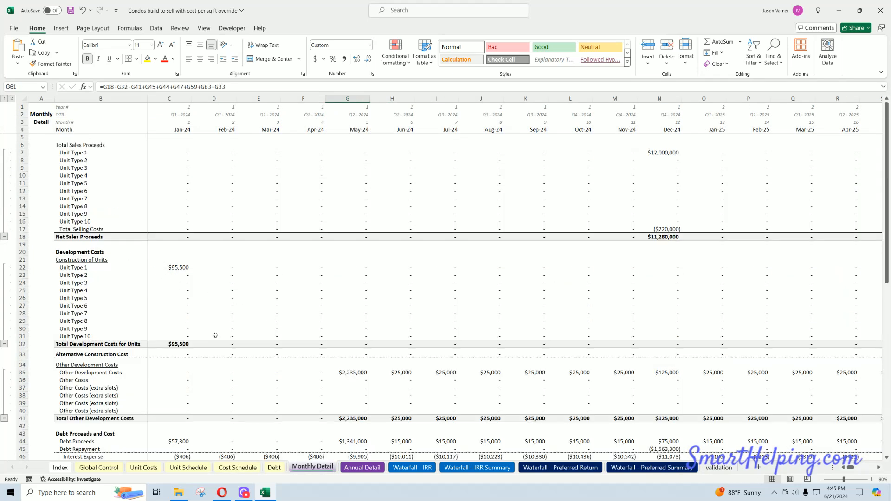
drag(169, 268, 437, 298)
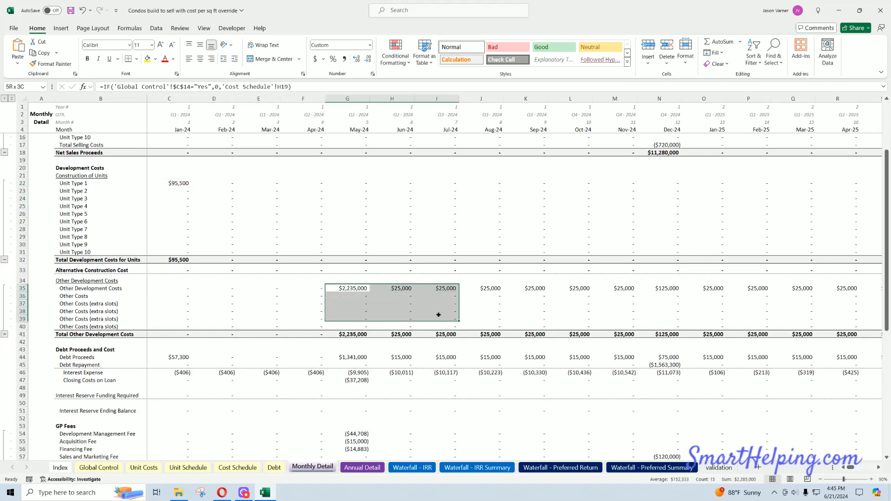
scroll(down, 3)
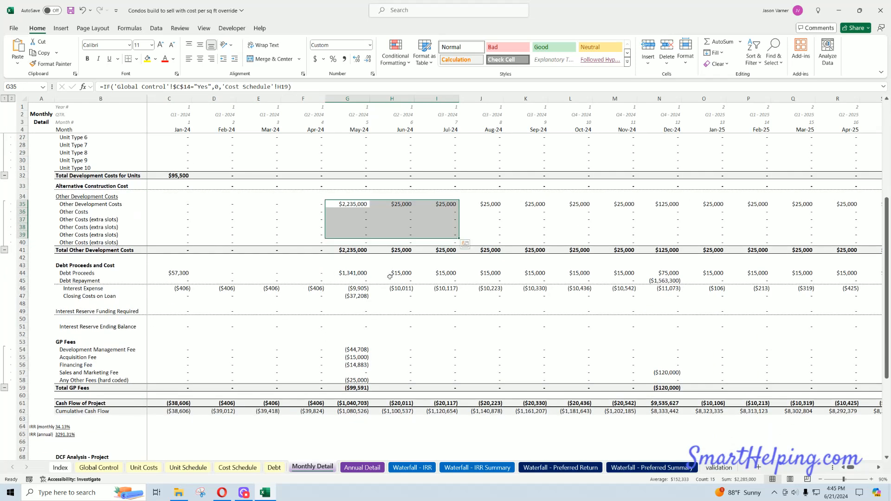
scroll(up, 3)
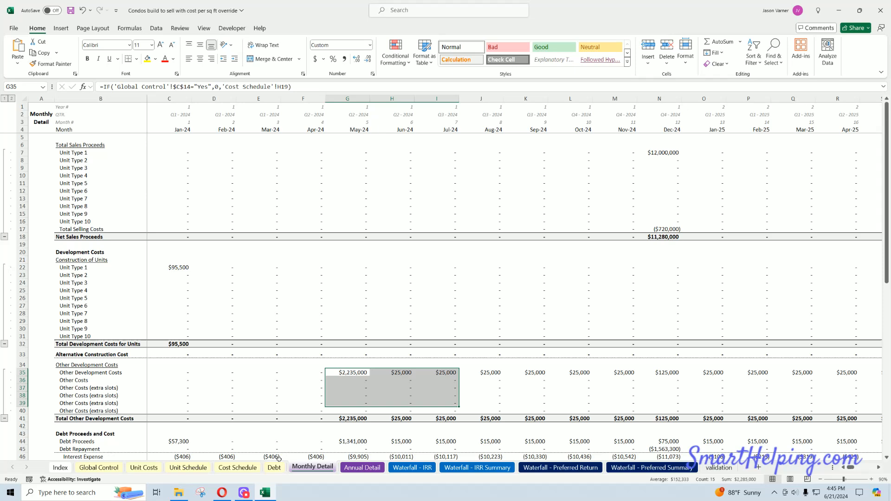
Review the Annual Detail yearly development costs block, including $2,510,000 for FY 2024.
click(362, 467)
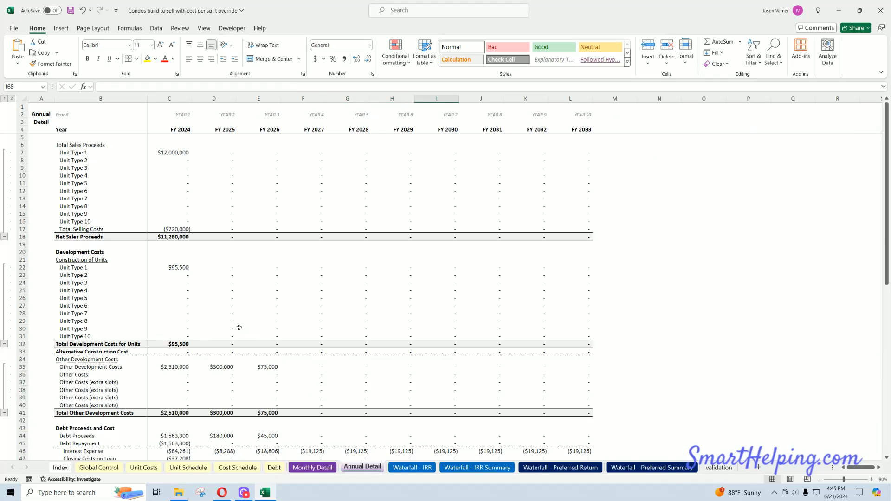
mouse_move(177, 223)
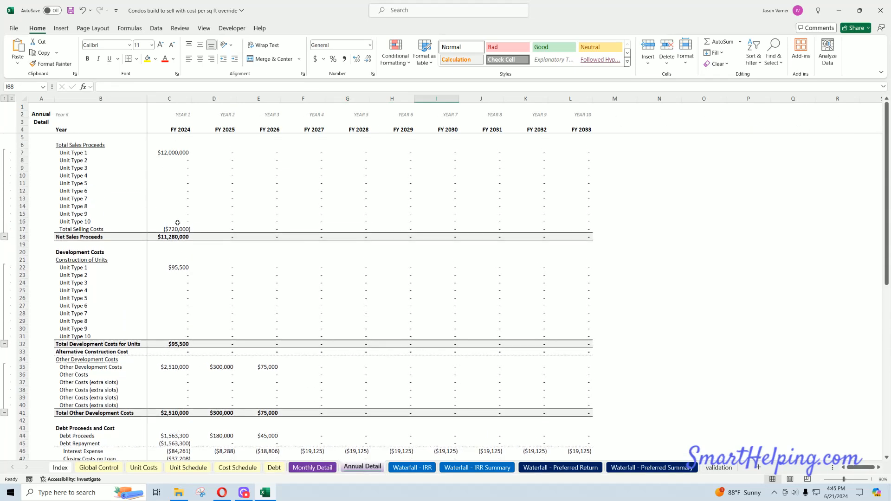
click(179, 268)
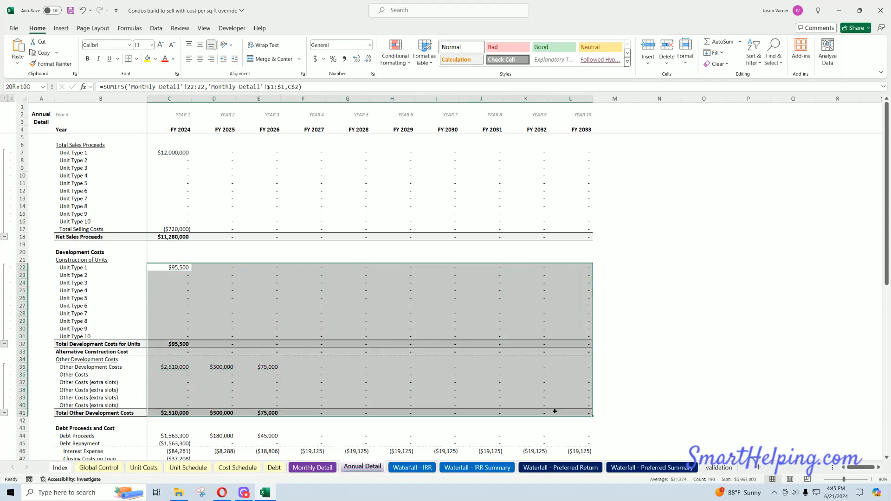
scroll(down, 3)
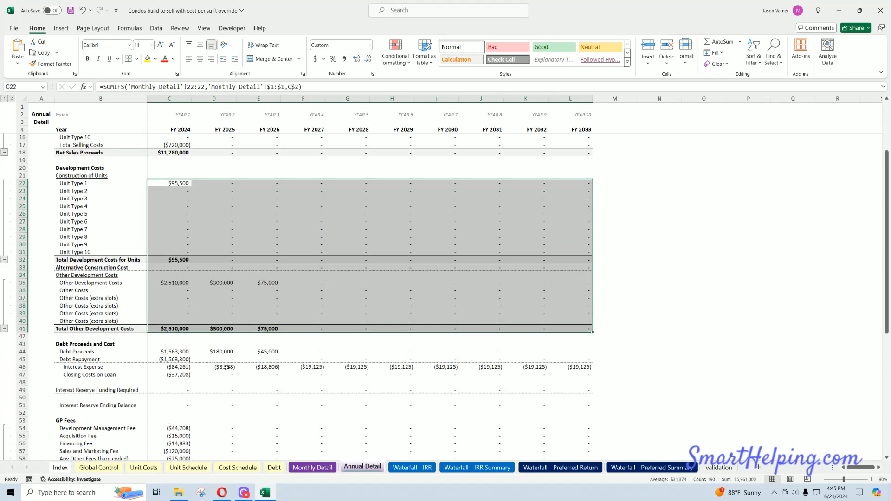
Restore the $850 cost-per-sq-ft override on Global Control, giving $4,250,000 total development costs.
click(98, 467)
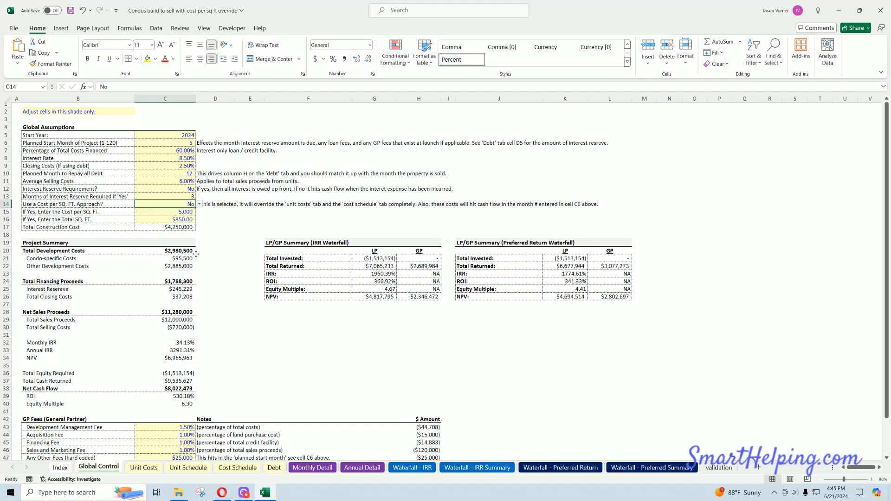
mouse_move(219, 247)
text(Yes)
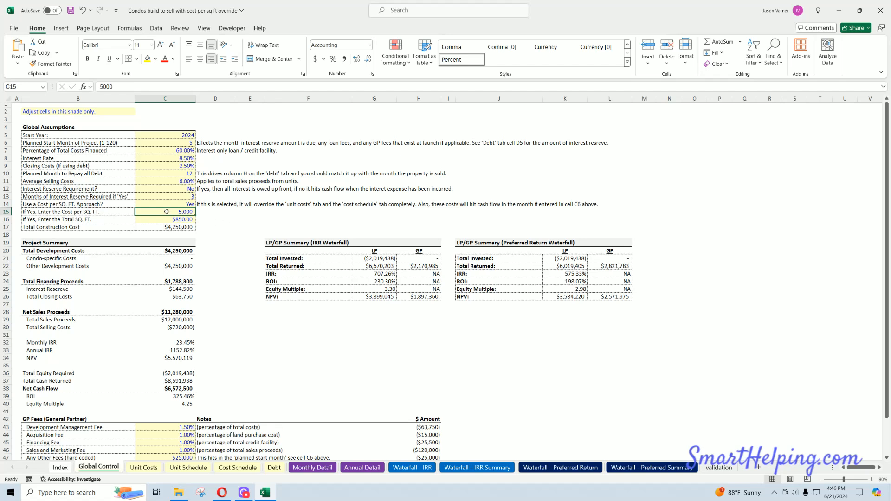
click(166, 220)
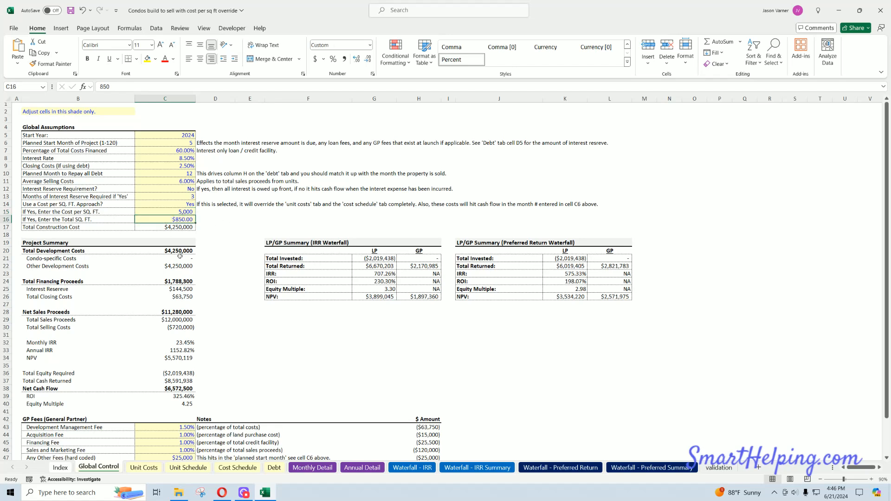
click(166, 227)
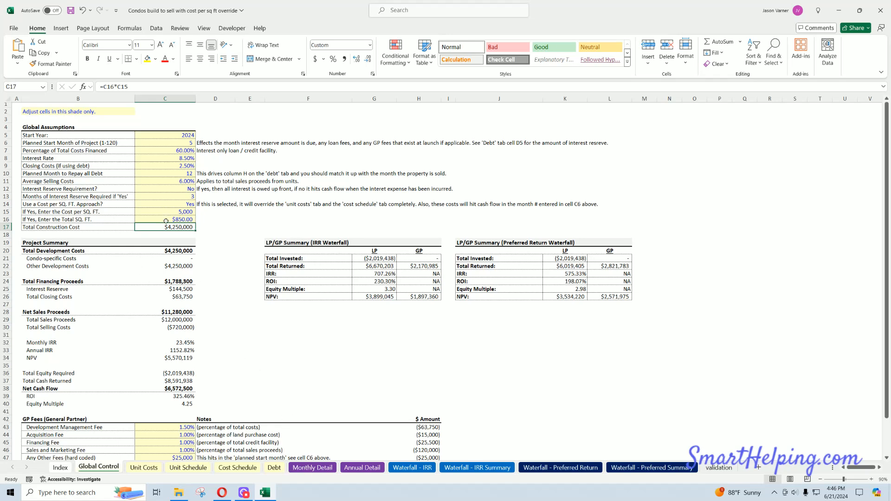
click(165, 143)
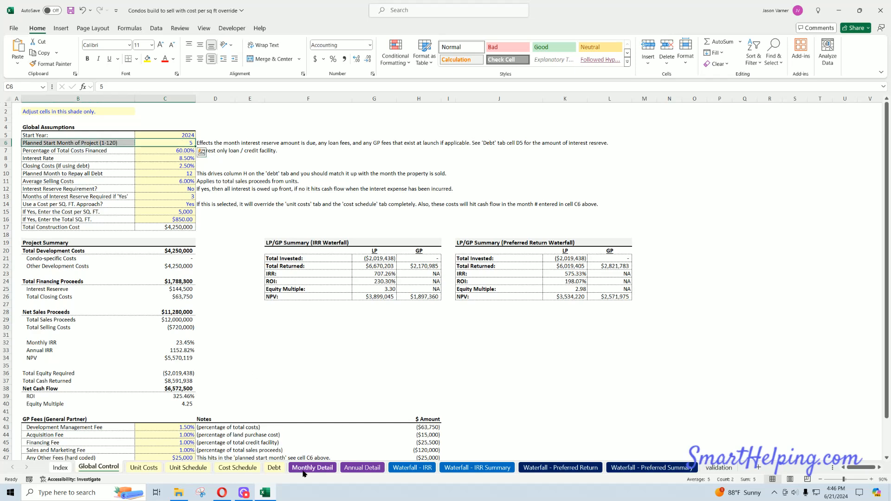
Trace the May-24 Debt Proceeds formula on Monthly Detail to the Debt sheet's $2,550,000 loan draw.
click(312, 467)
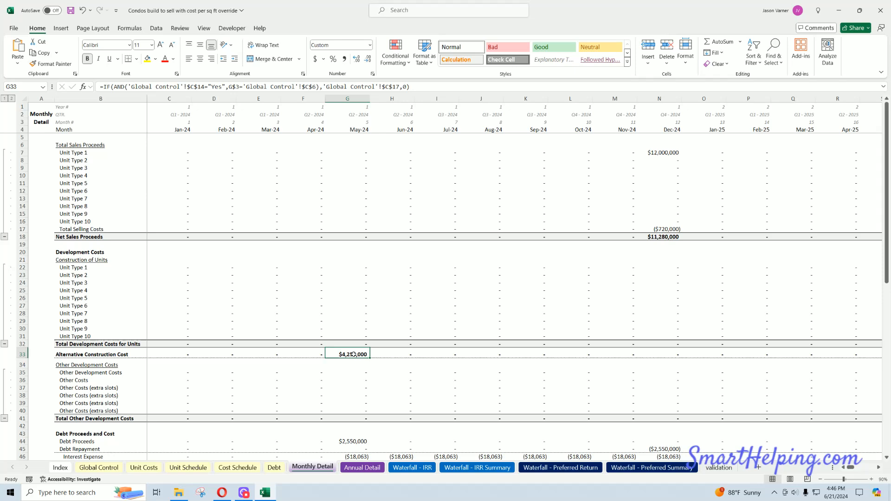
drag(347, 354, 437, 354)
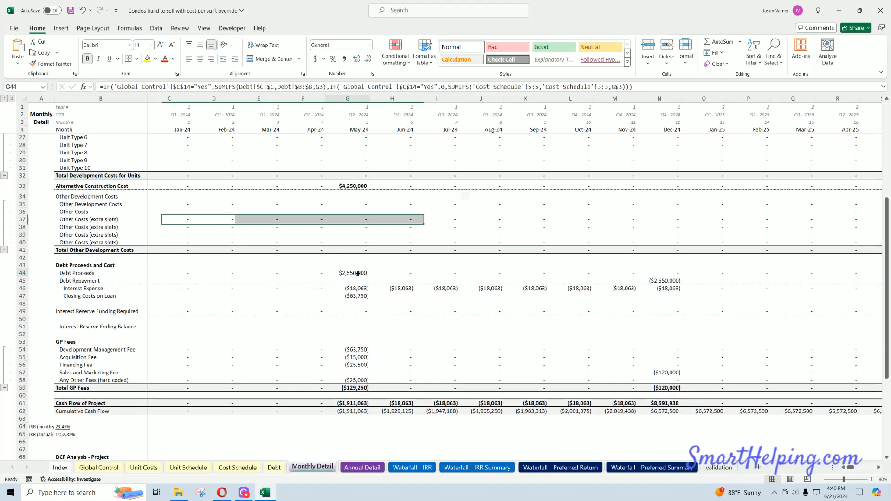
click(353, 273)
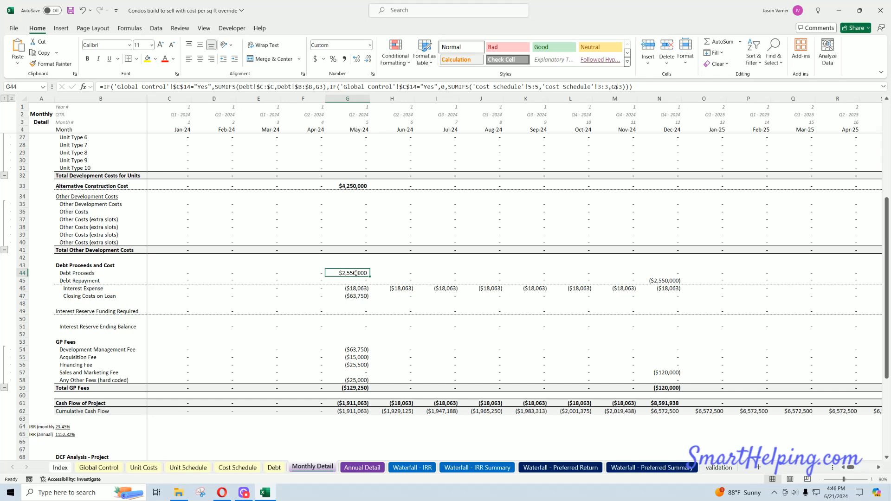
click(275, 467)
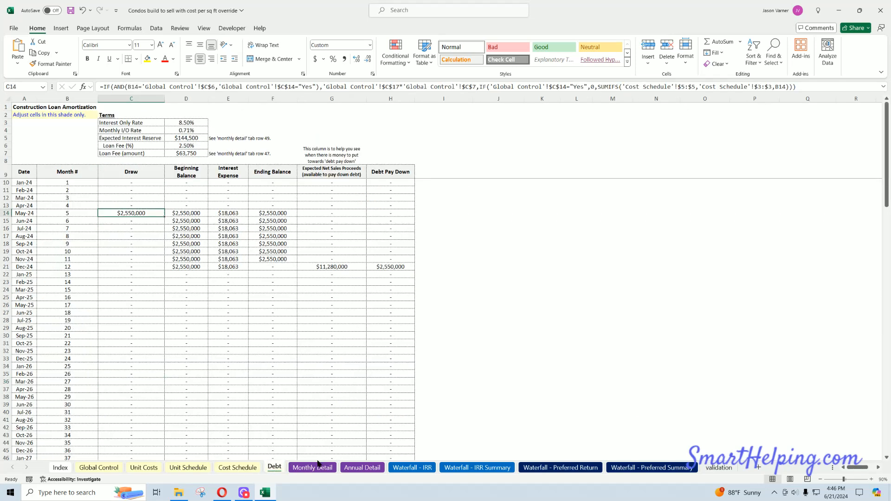
Compare Monthly and Annual Detail, checking the $4,250,000 FY 2024 alternative construction cost and cash flow rows.
click(312, 467)
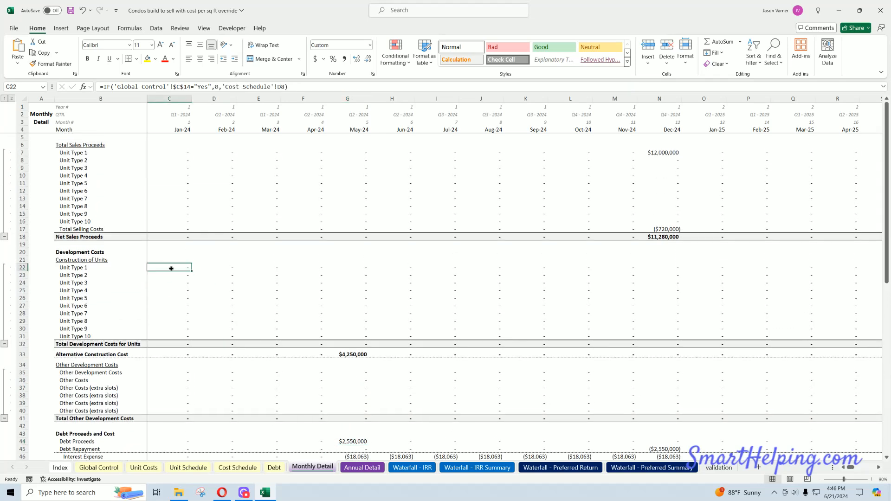
click(362, 467)
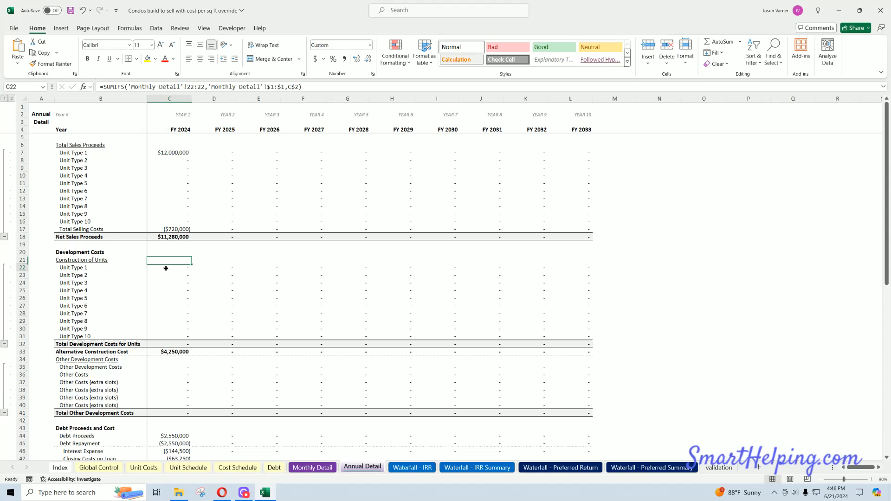
drag(169, 367, 444, 406)
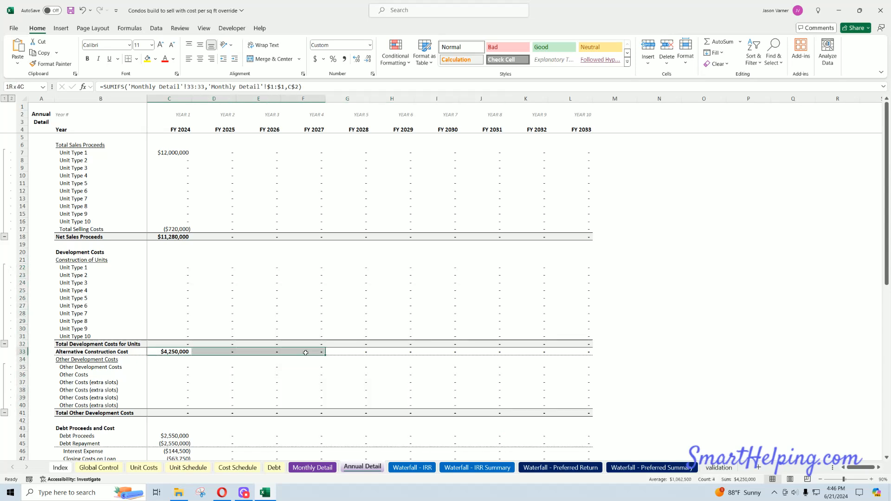
scroll(down, 3)
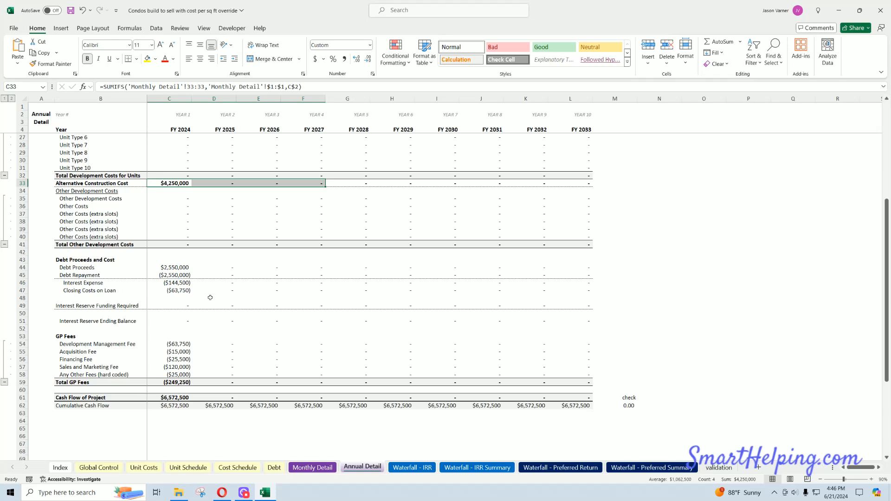
Tour the IRR, Preferred Return and IRR Summary waterfalls and Cost Schedule, returning to the 707.26% LP IRR summary.
click(412, 467)
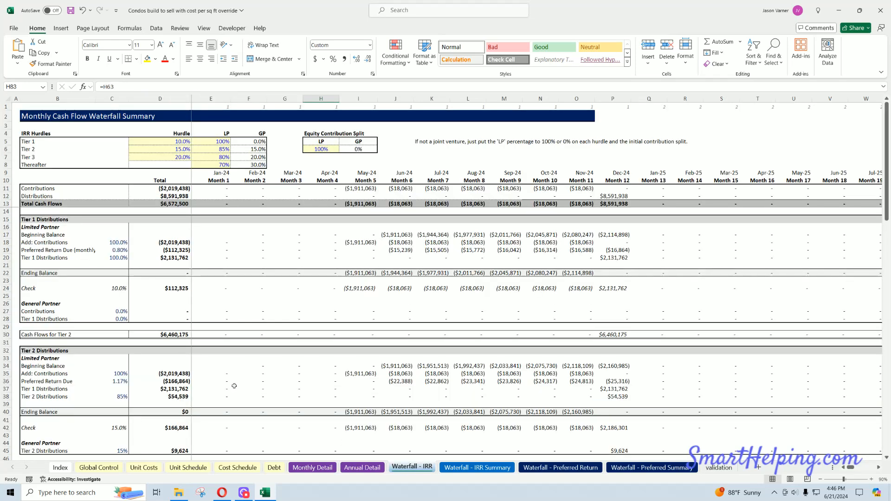
click(560, 467)
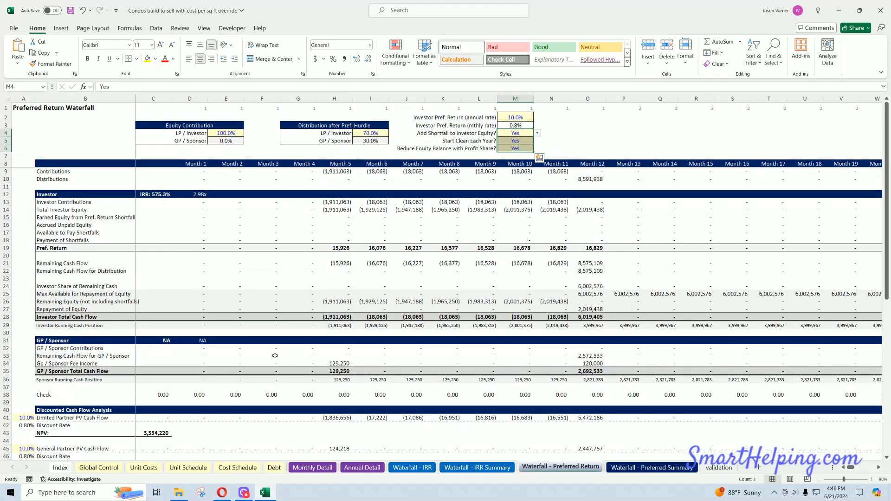
mouse_move(269, 349)
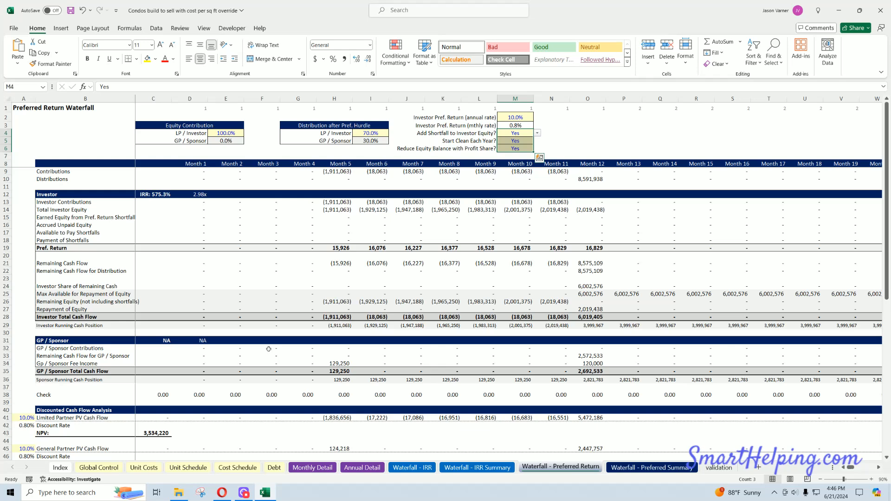
click(478, 468)
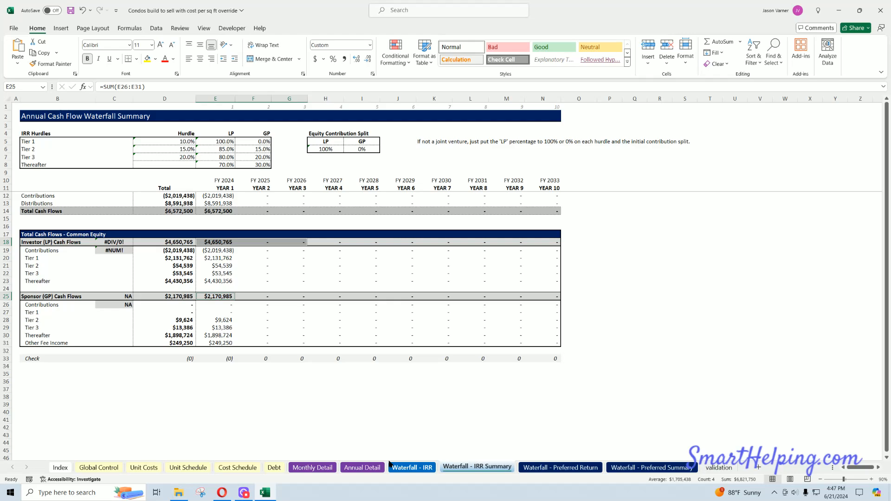
click(237, 467)
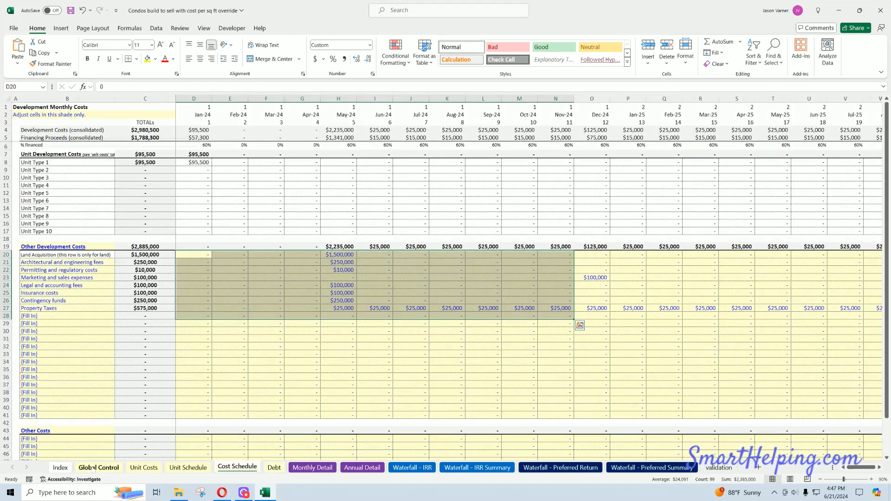
click(99, 468)
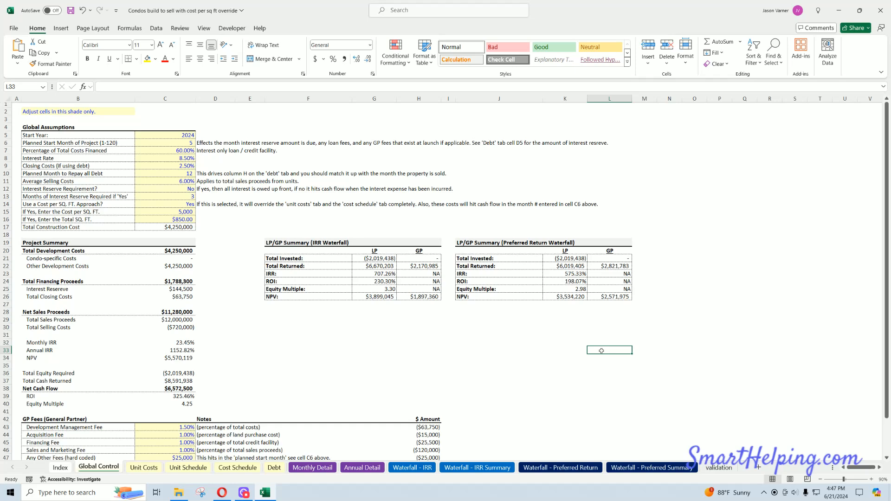
mouse_move(292, 358)
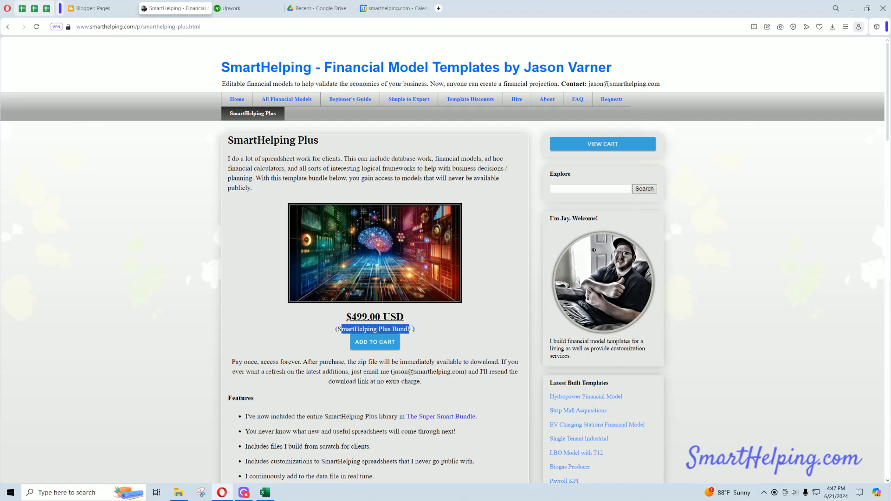
Browse the real estate page down to the Condo / New Home Development template page.
scroll(down, 3)
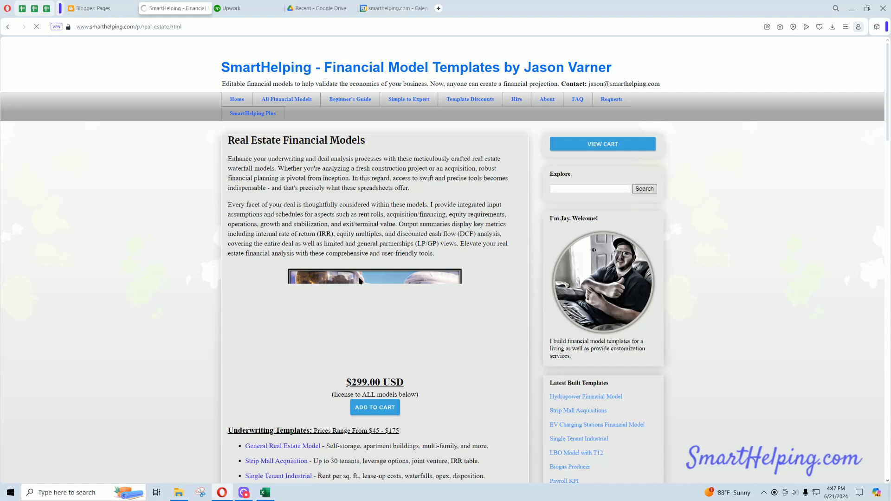
scroll(down, 3)
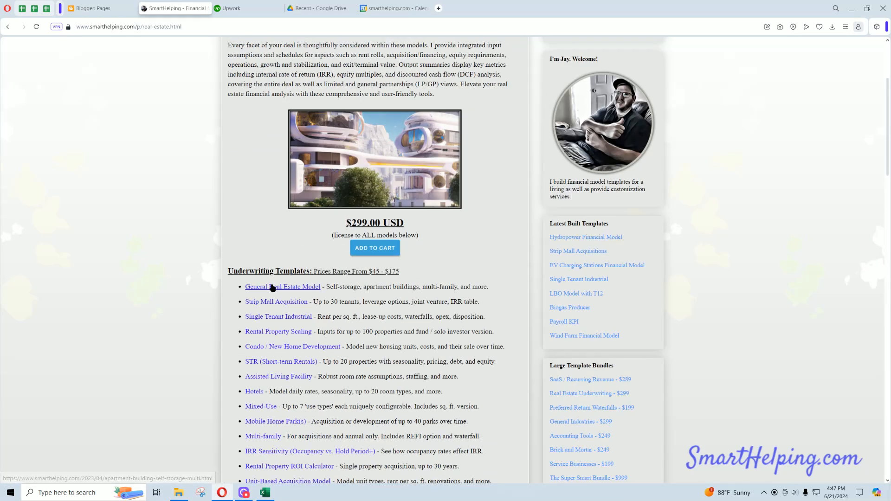
click(293, 346)
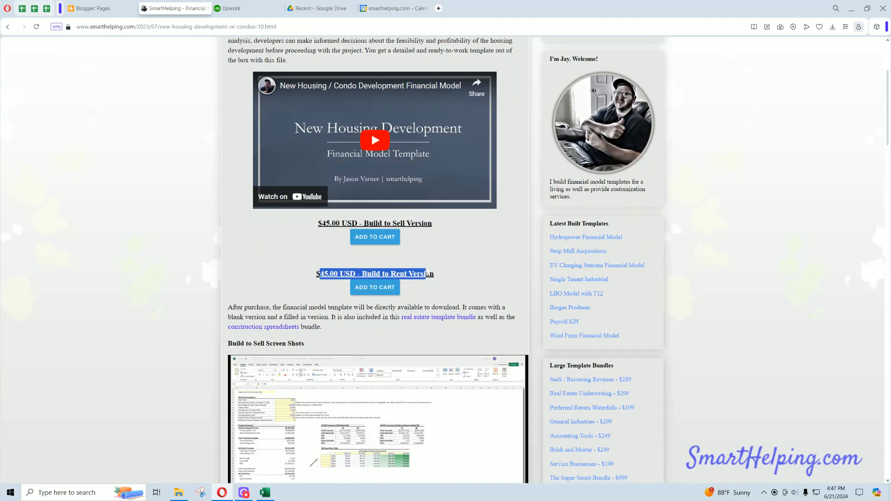
Browse the SmartHelping Plus bundle page toward the full financial model templates catalogue.
scroll(up, 3)
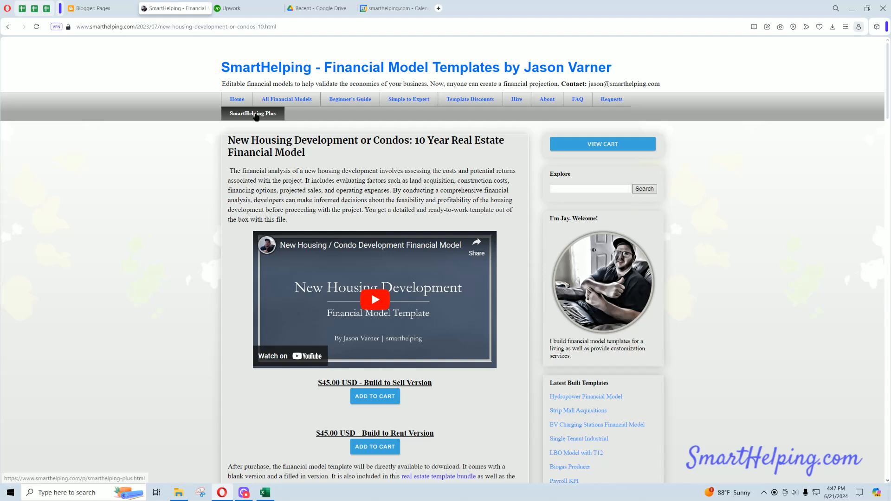
click(253, 114)
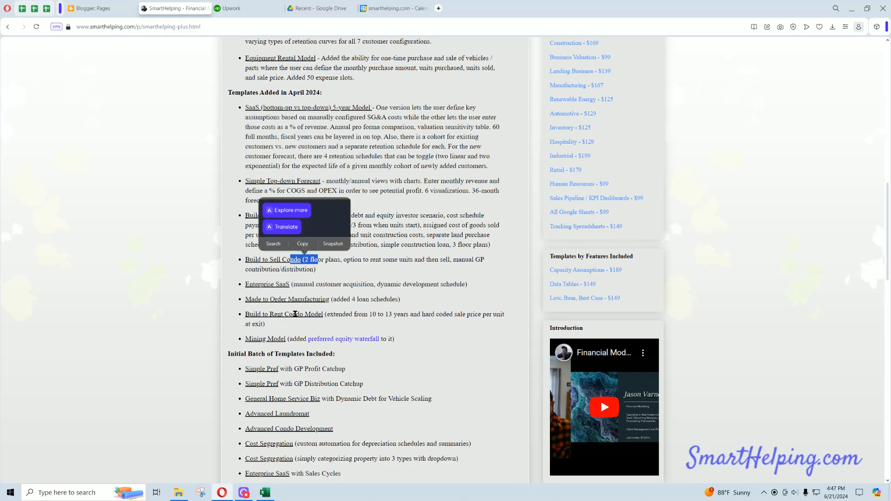
scroll(down, 3)
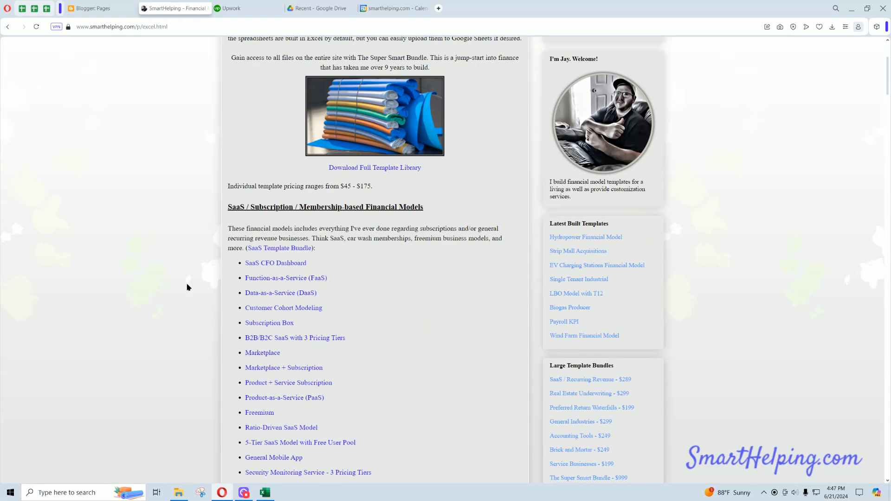
scroll(down, 3)
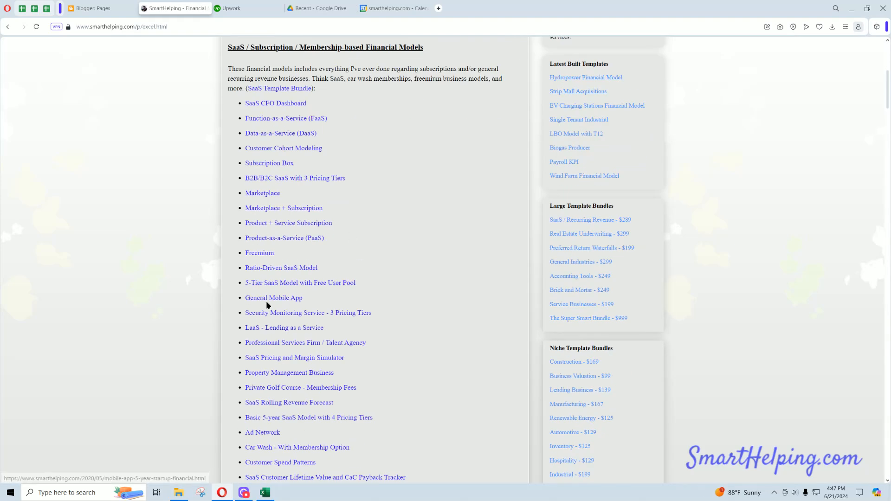
scroll(down, 3)
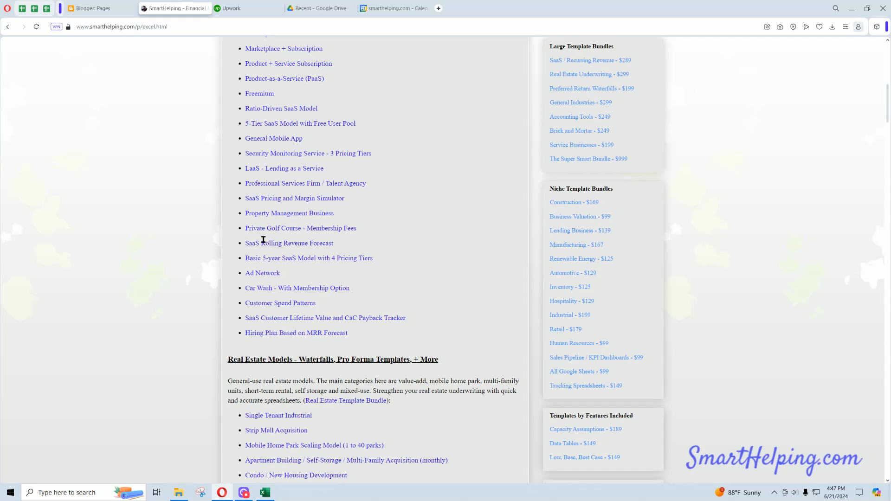
scroll(down, 3)
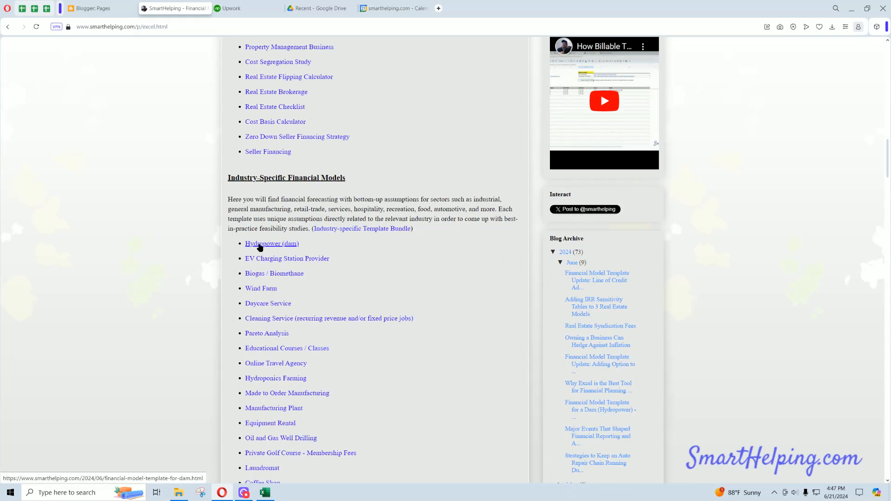
scroll(down, 3)
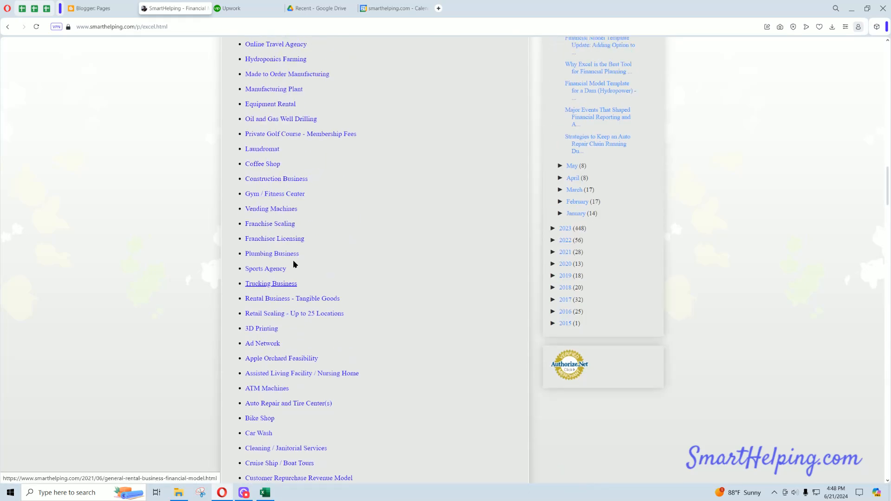
mouse_move(273, 229)
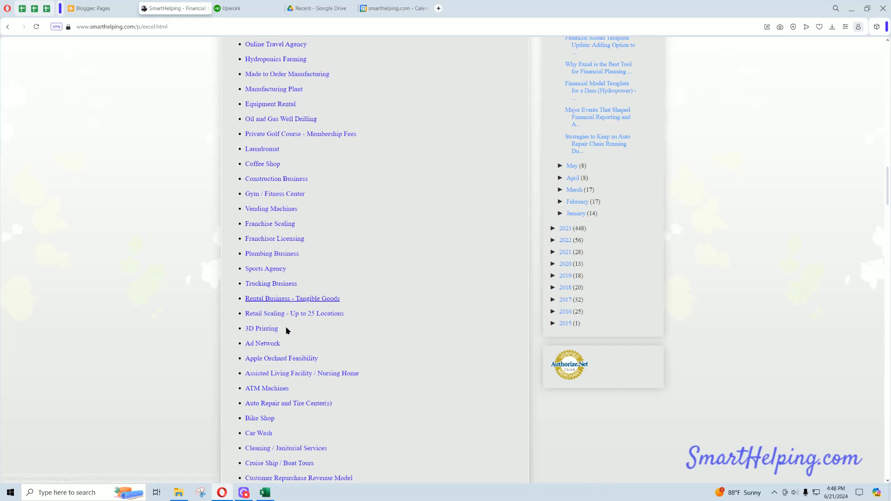
scroll(down, 3)
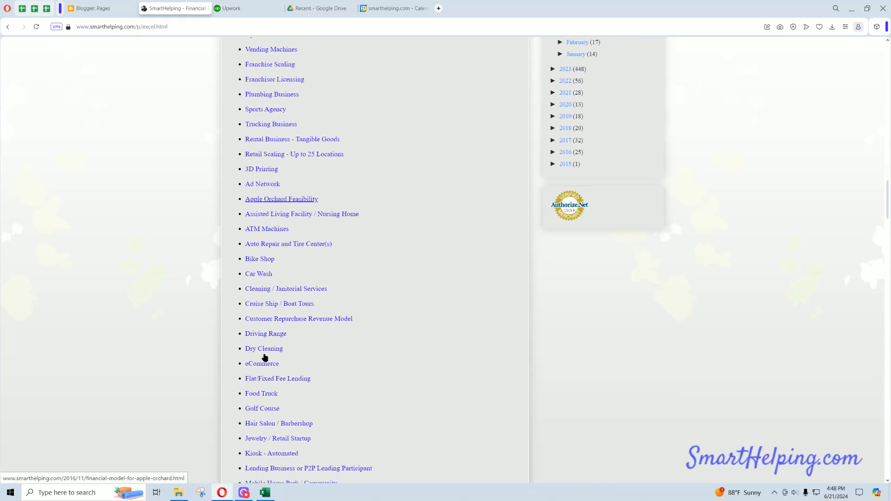
scroll(up, 3)
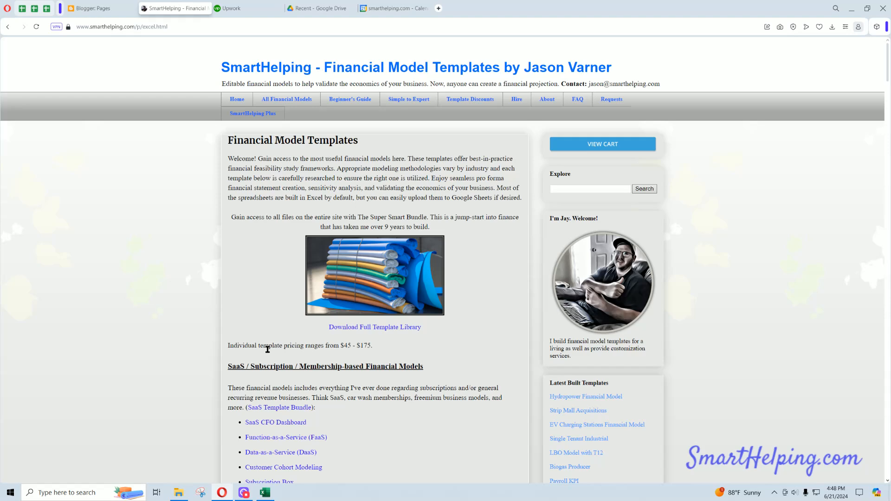
click(516, 98)
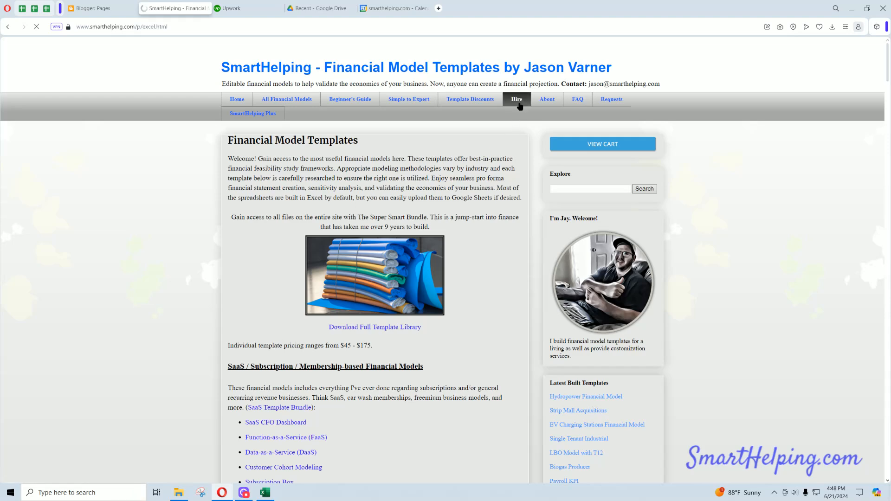
View the Hire page's $195/hour fee schedule, 24–48 hour turnaround and intro video.
click(516, 98)
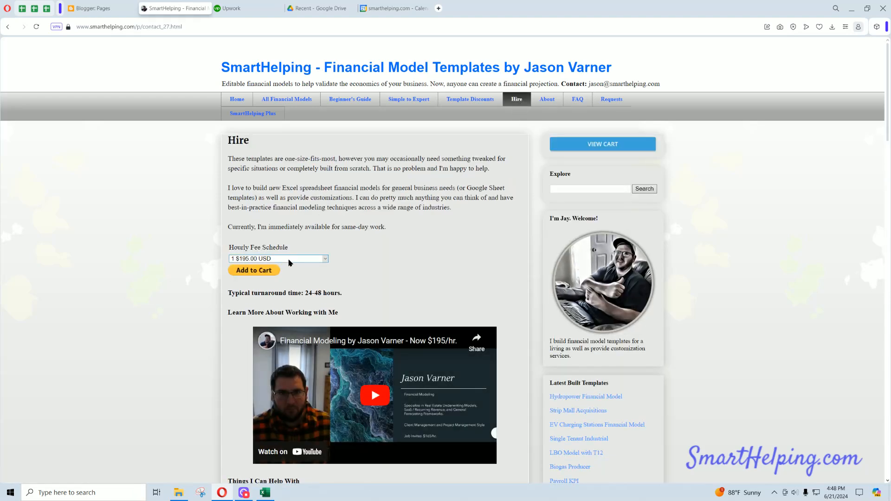
mouse_move(295, 265)
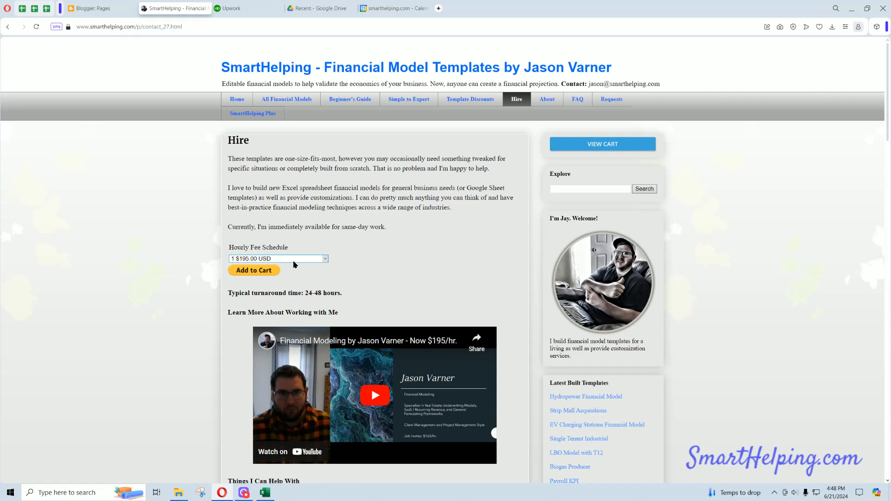
drag(305, 292, 341, 293)
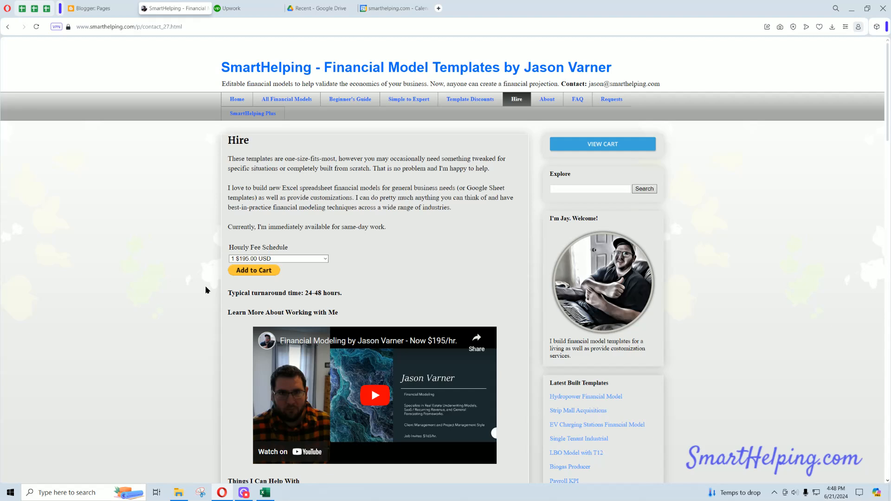
mouse_move(295, 465)
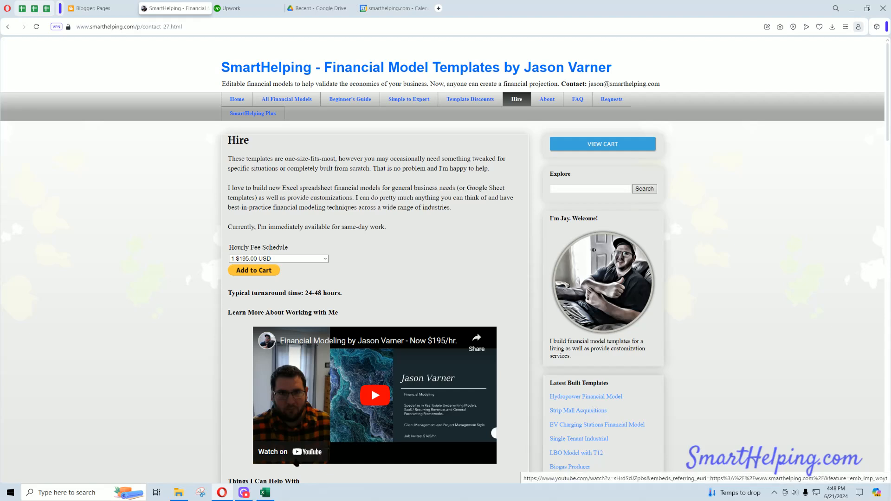